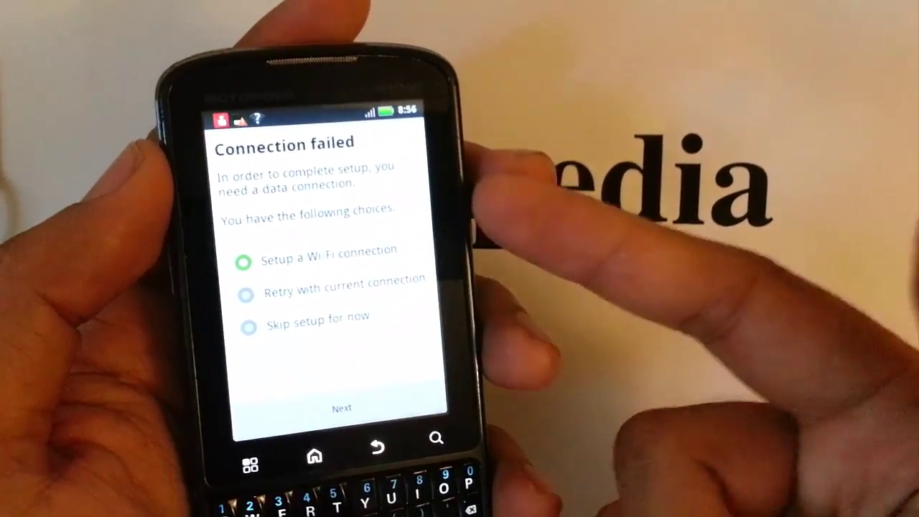
# Step: Select 'Skip setup for now' on the Connection failed screen instead of Wi‑Fi setup
pyautogui.click(248, 325)
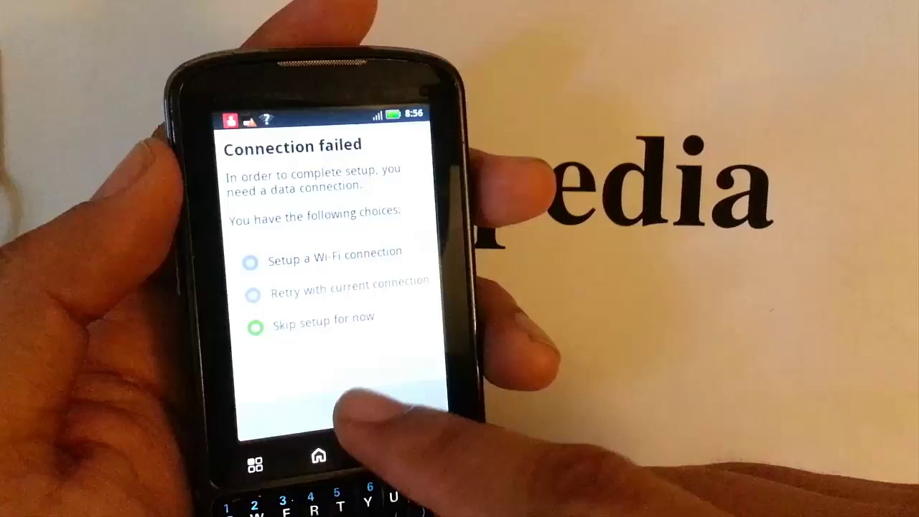